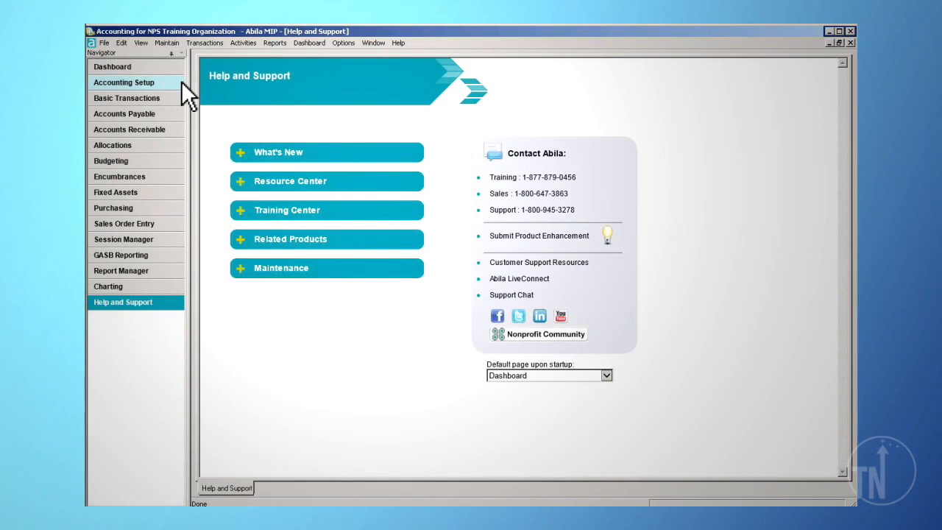
Open the Offset Account Assignments form from the Accounting Setup navigator page
left_click(123, 82)
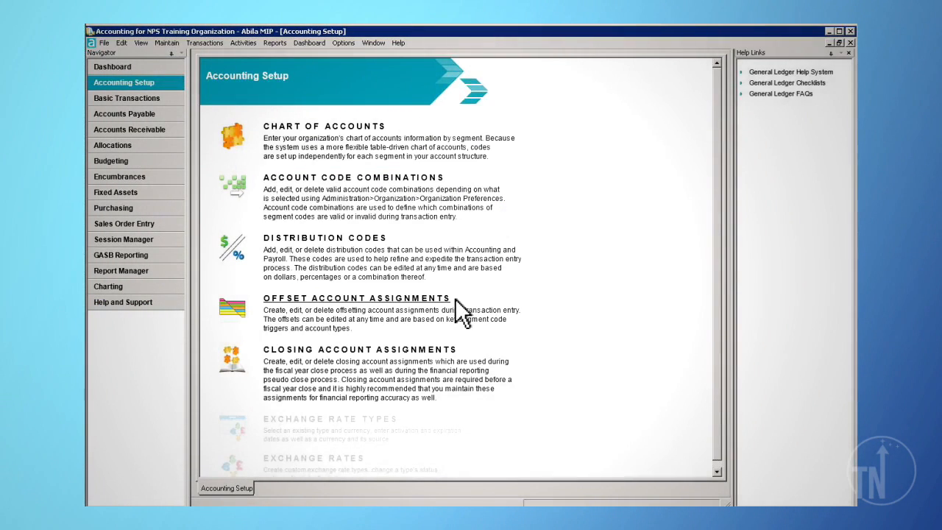
left_click(345, 298)
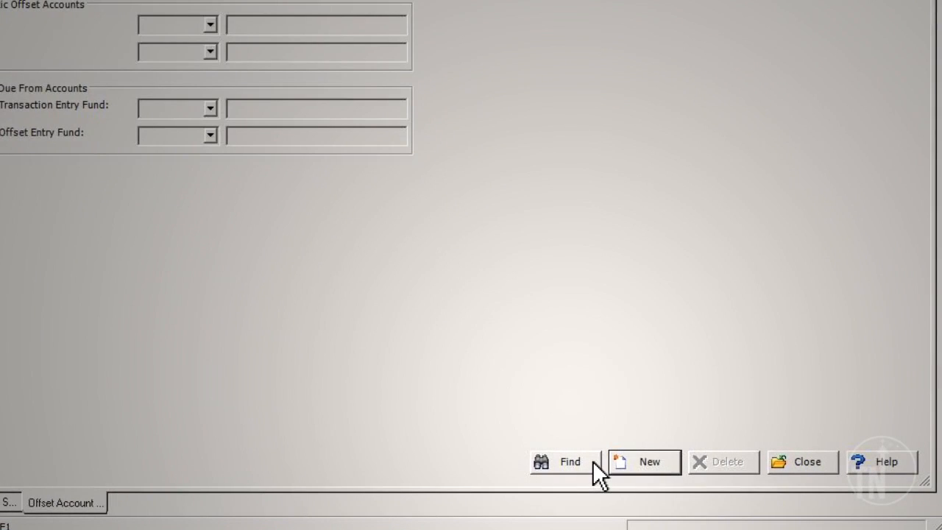
left_click(565, 462)
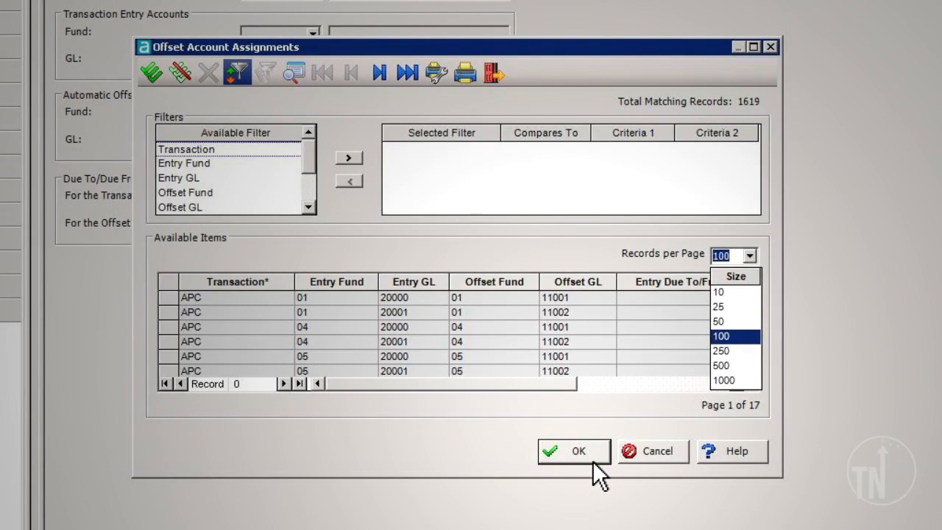
mouse_move(751, 345)
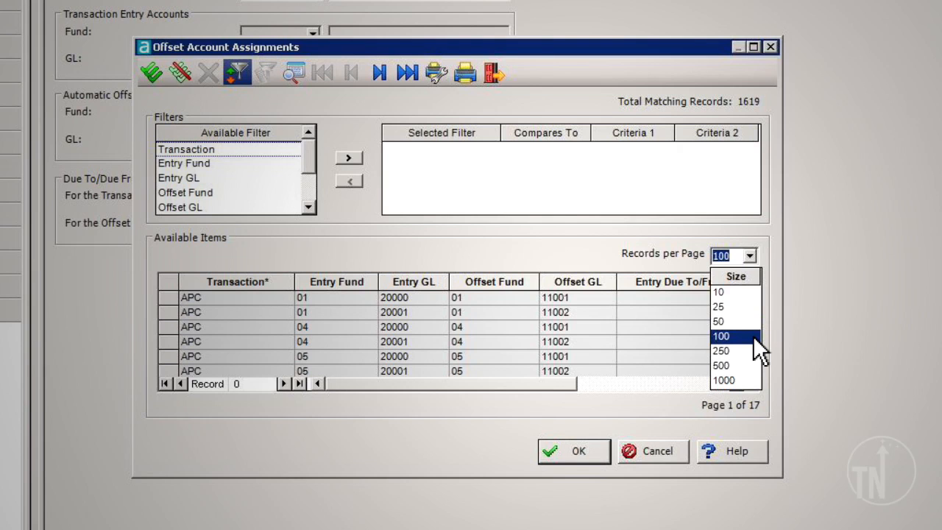
left_click(724, 376)
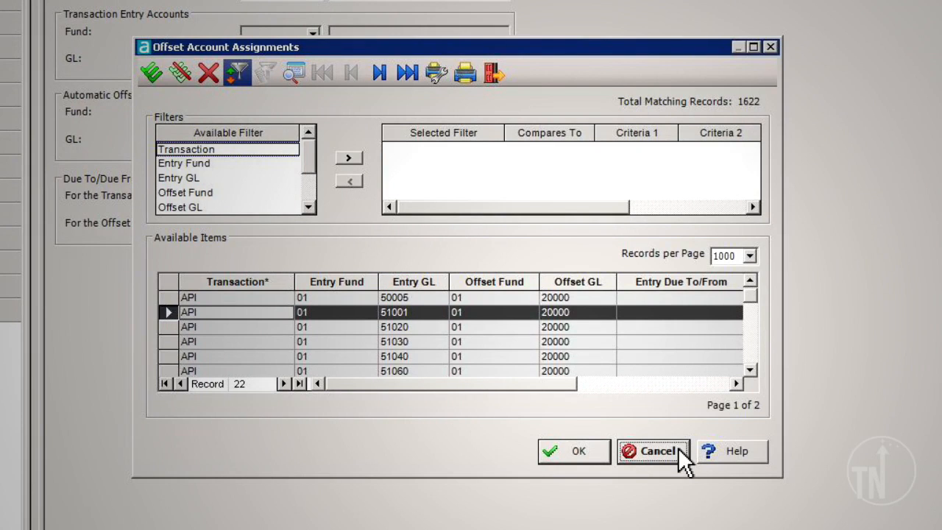
left_click(657, 450)
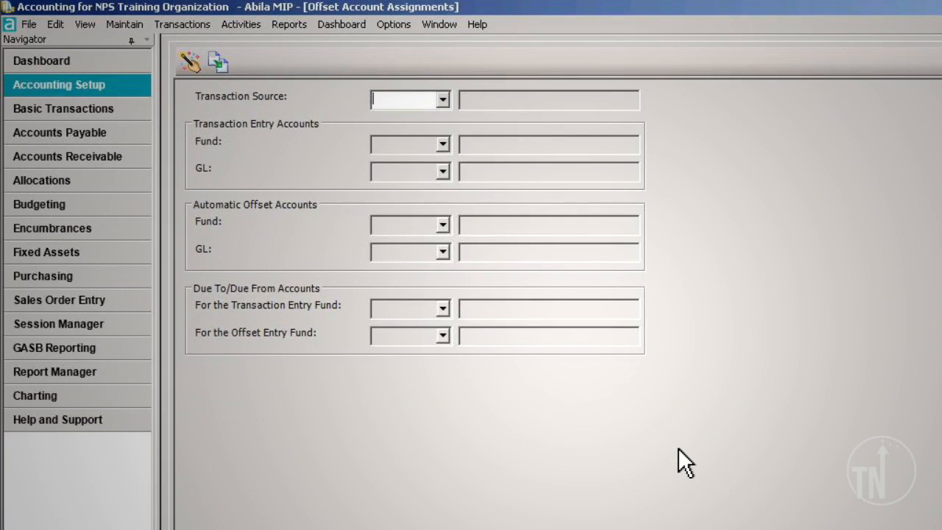